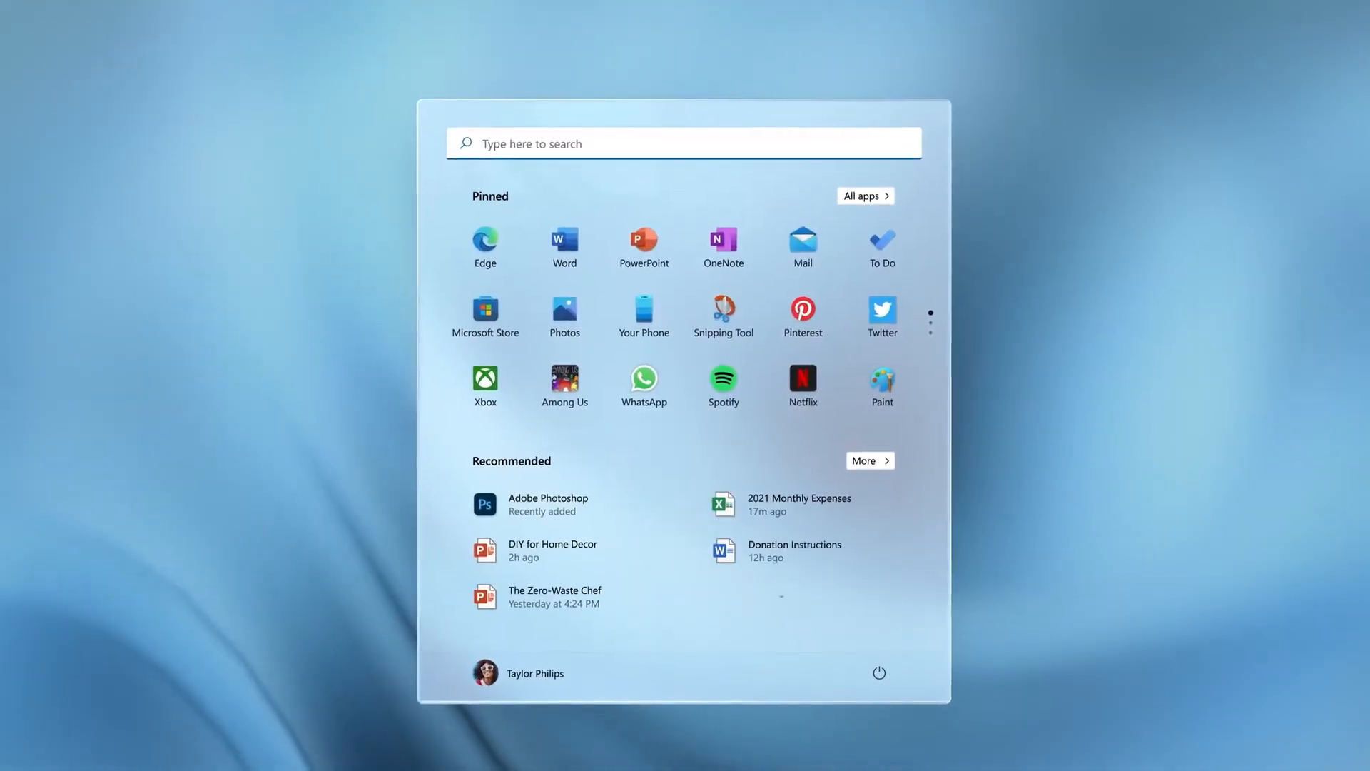
# Launch PowerPoint from the Start menu and open the 'Sales Analysis' presentation
pyautogui.click(684, 143)
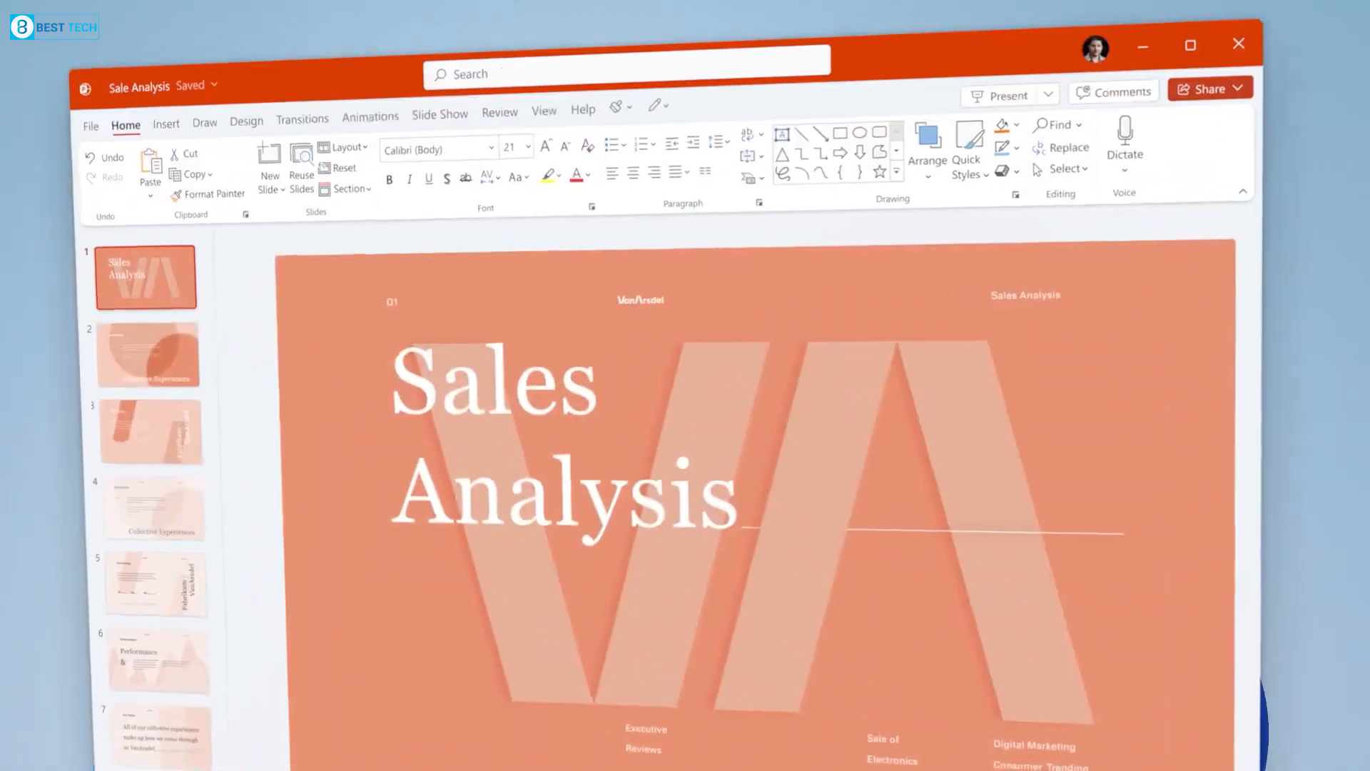
# Leave the Microsoft Store home page and scroll the widgets board down to Top Stories
pyautogui.click(793, 754)
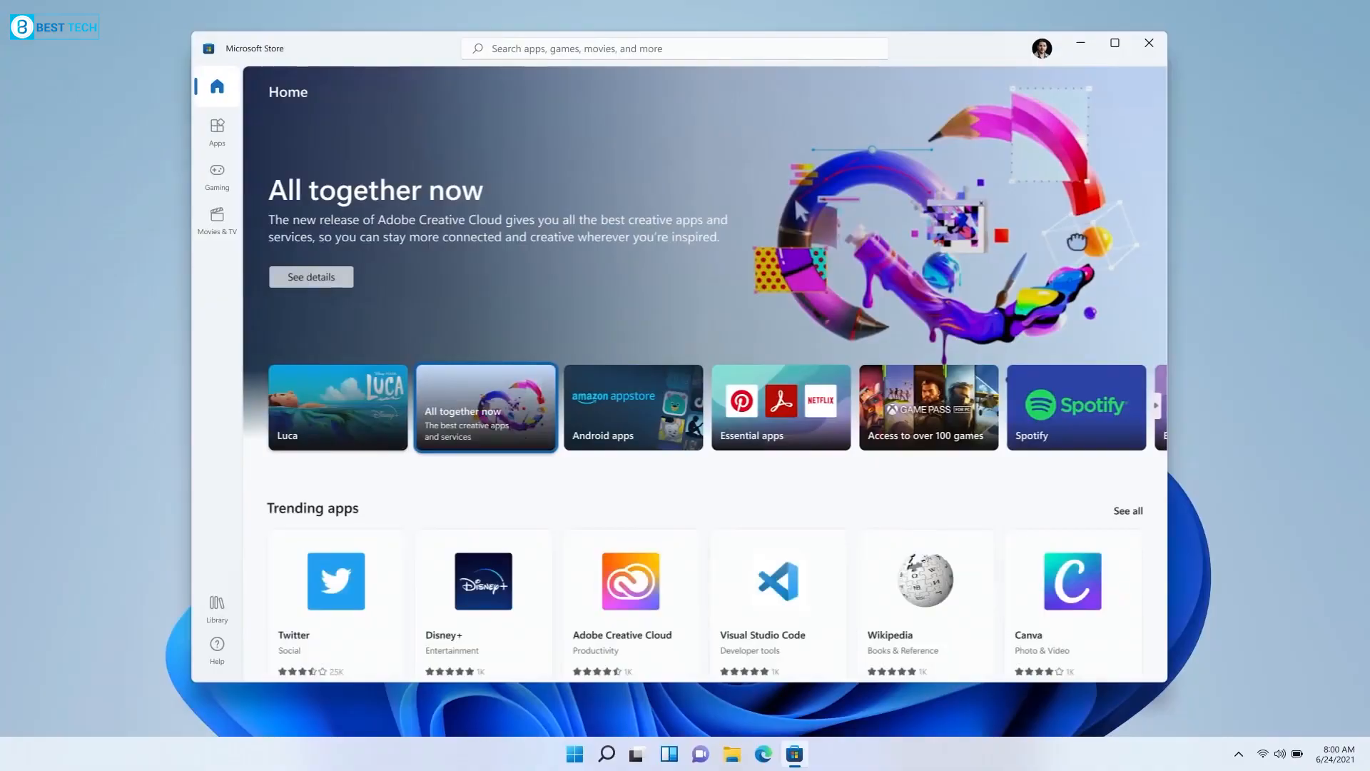
pyautogui.click(310, 276)
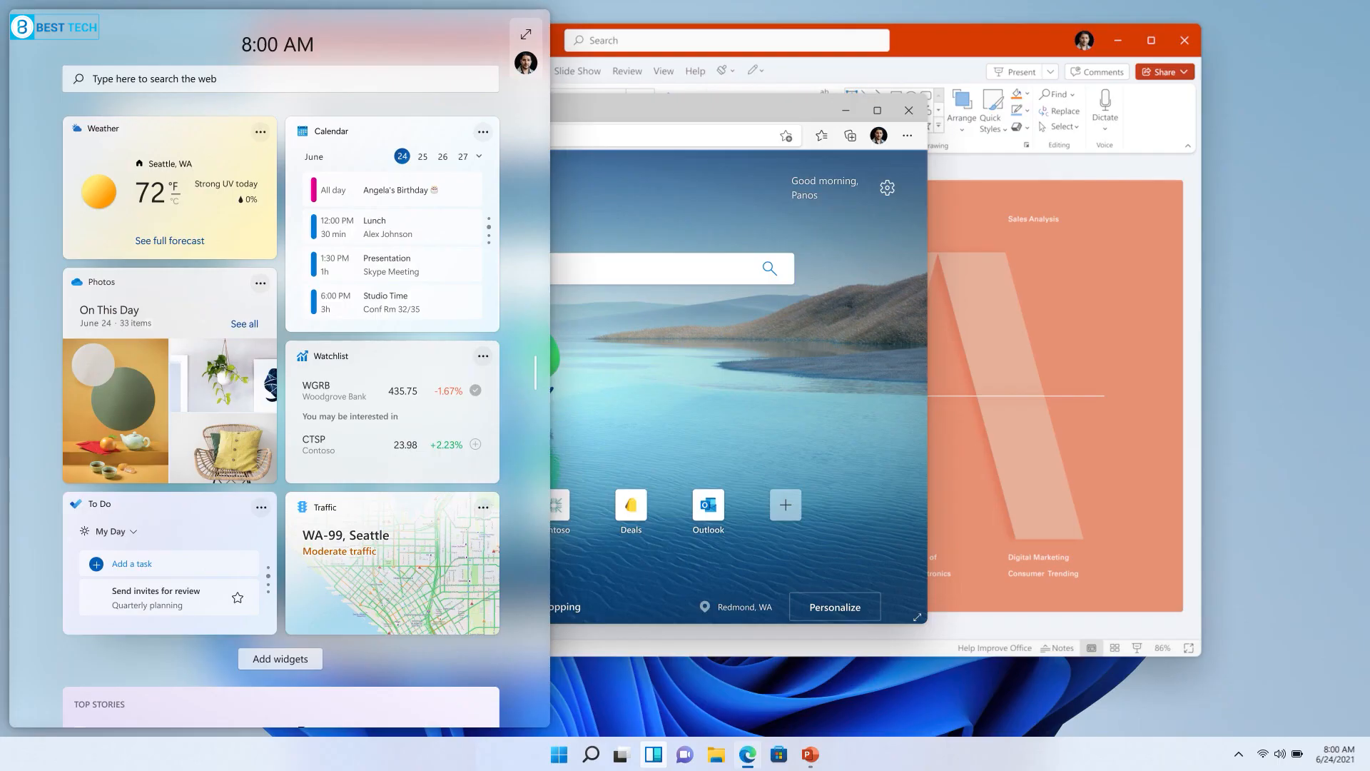
pyautogui.scroll(-3)
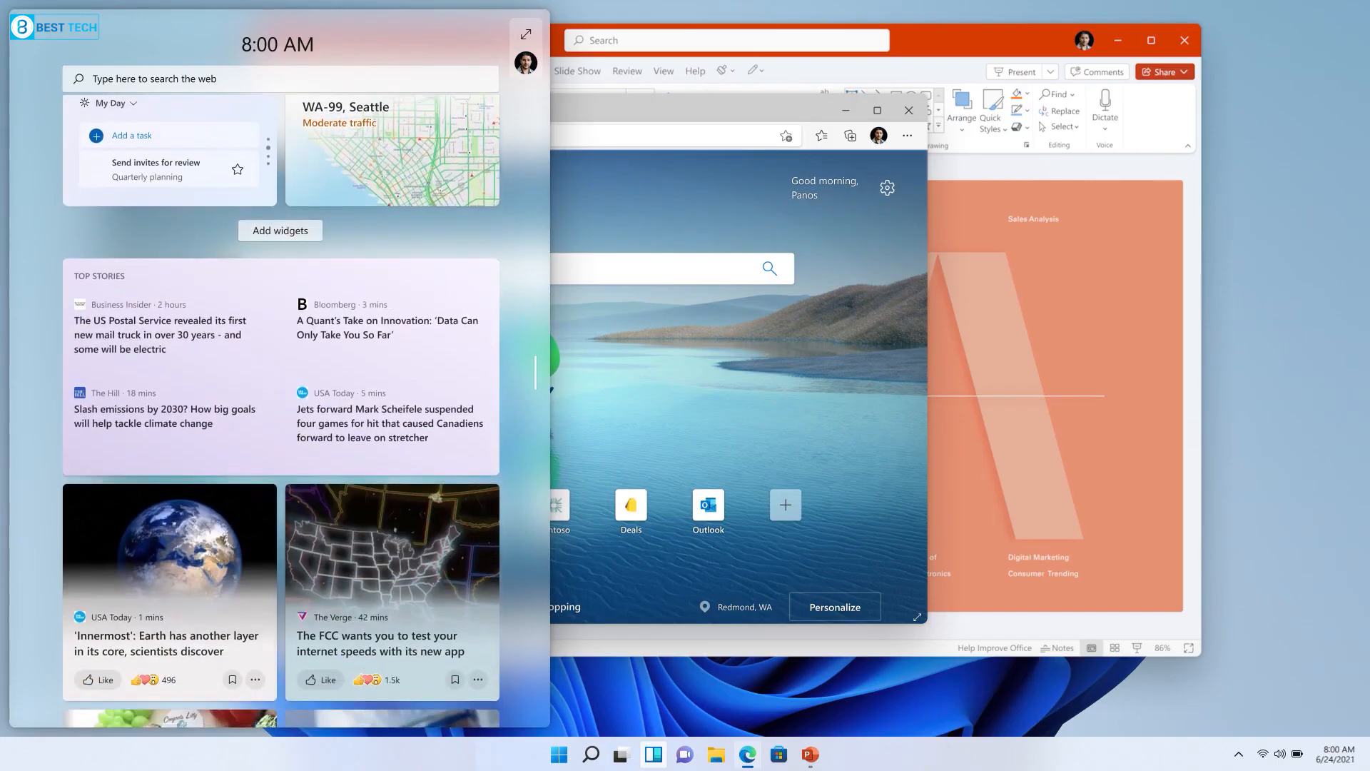